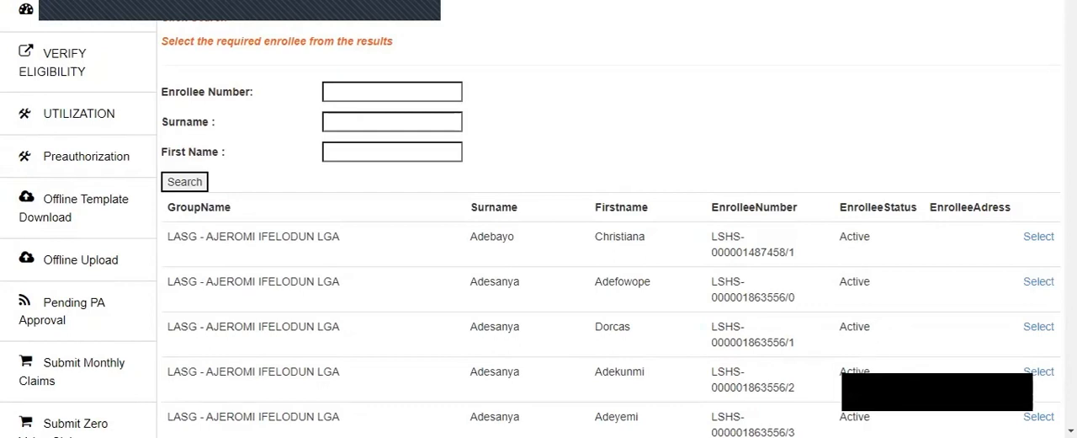
mouse_move(599, 27)
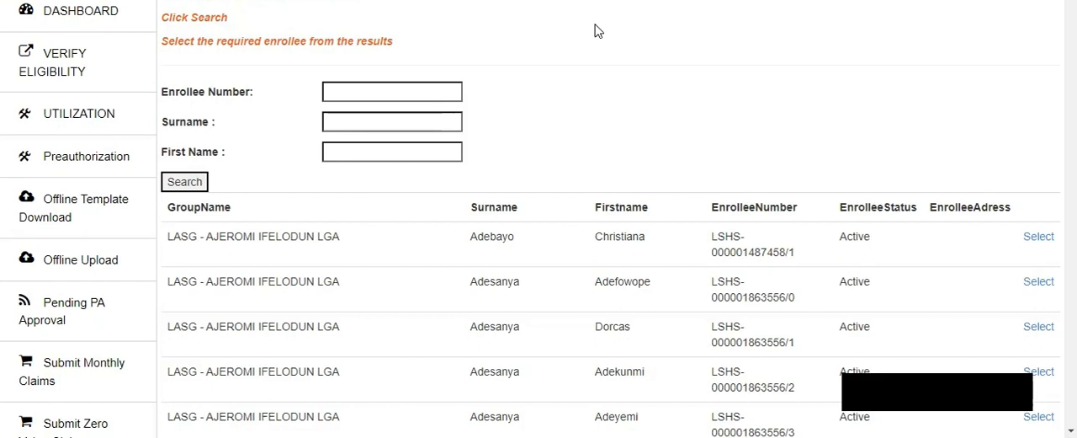
mouse_move(87, 77)
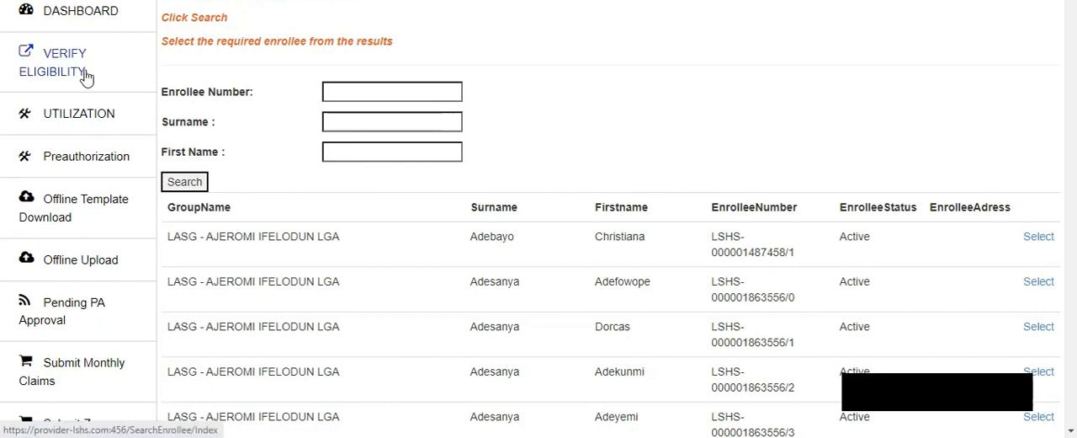
mouse_move(53, 87)
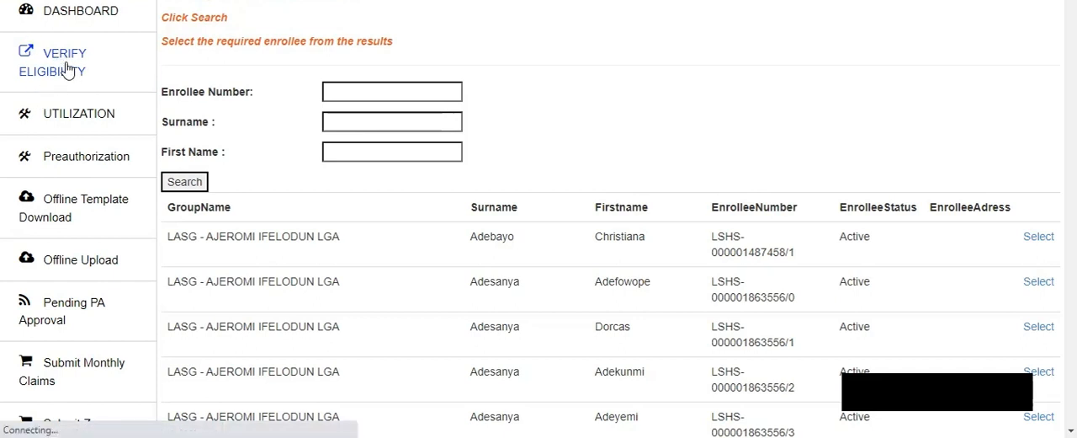
scroll(up, 3)
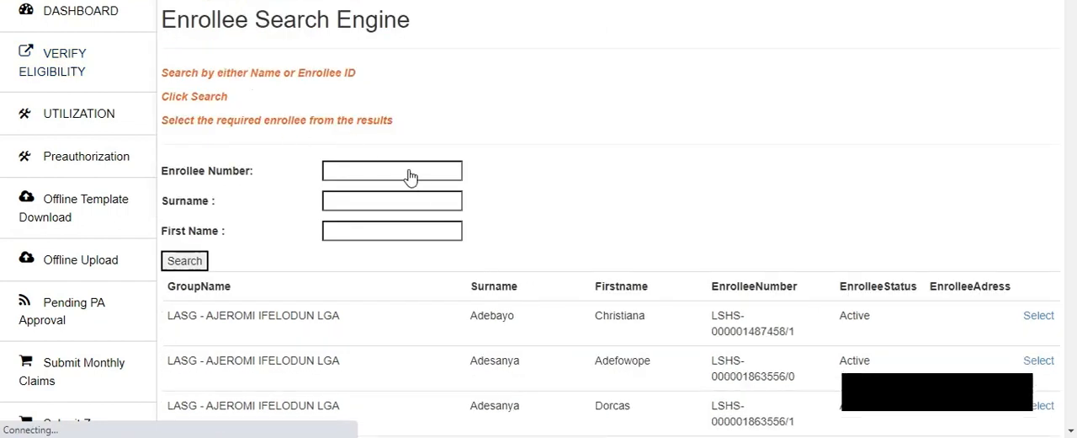
click(391, 170)
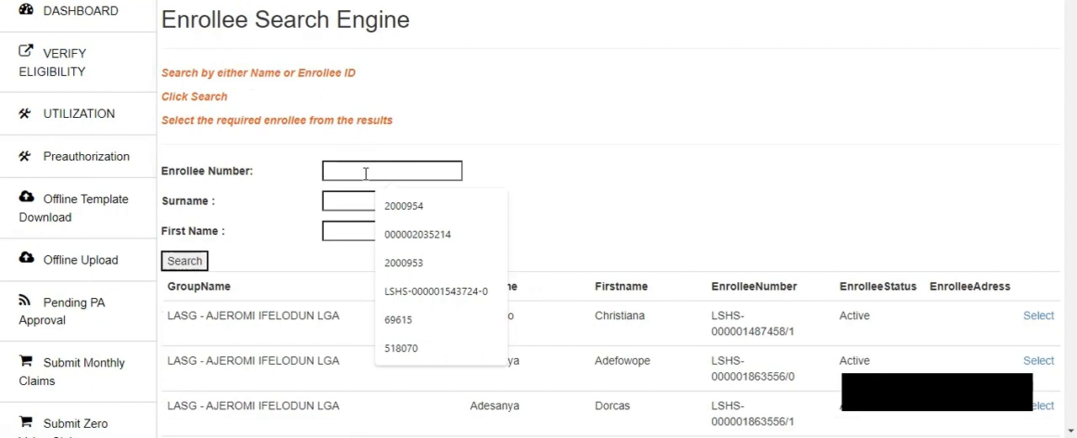
text(1338)
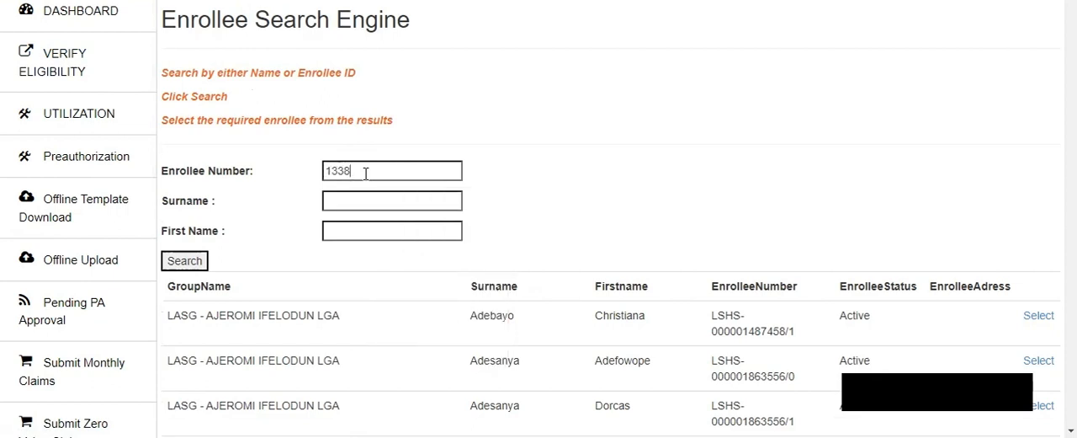
text(772)
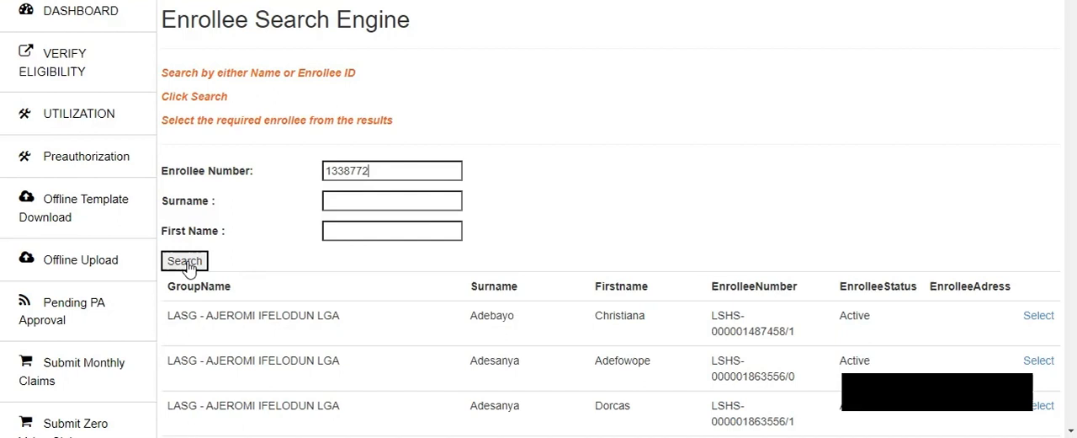
click(183, 259)
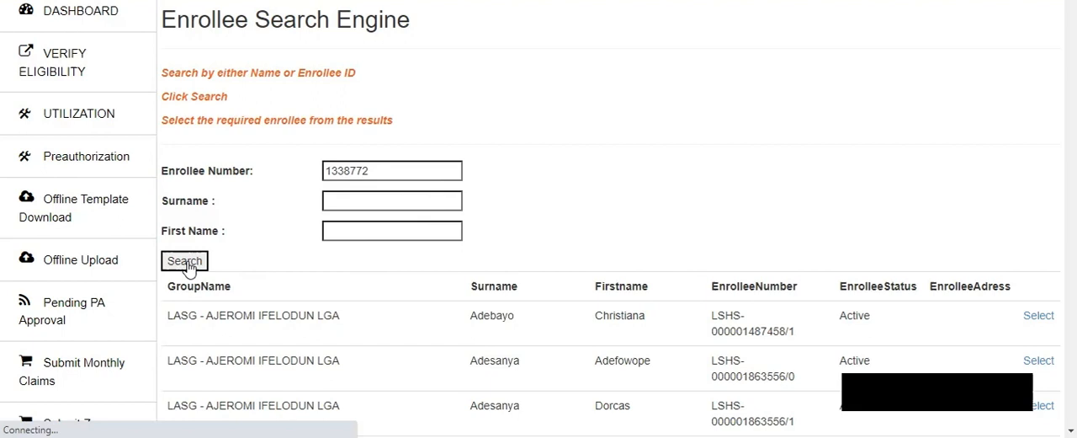
click(186, 261)
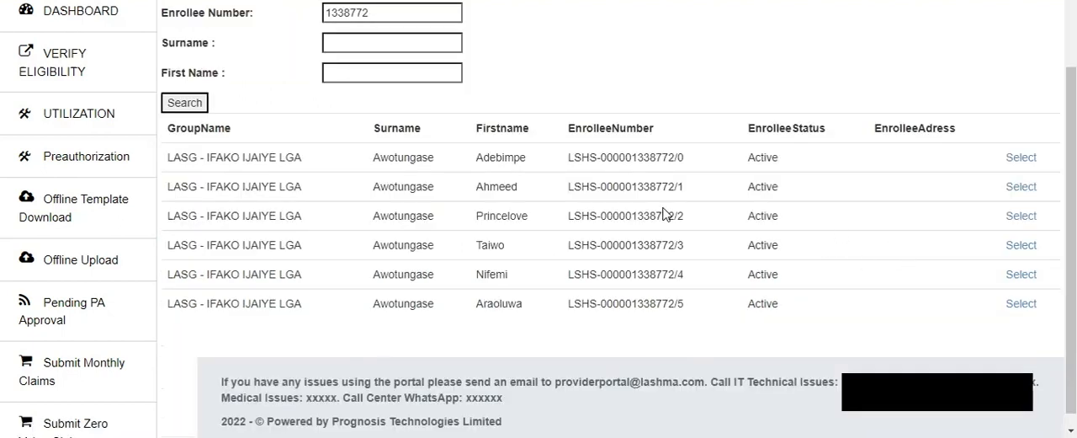
mouse_move(490, 125)
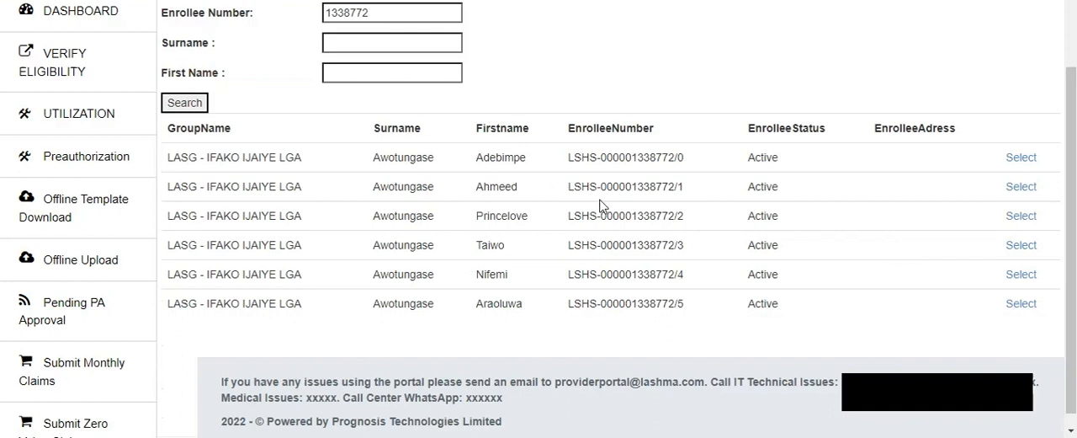
mouse_move(680, 168)
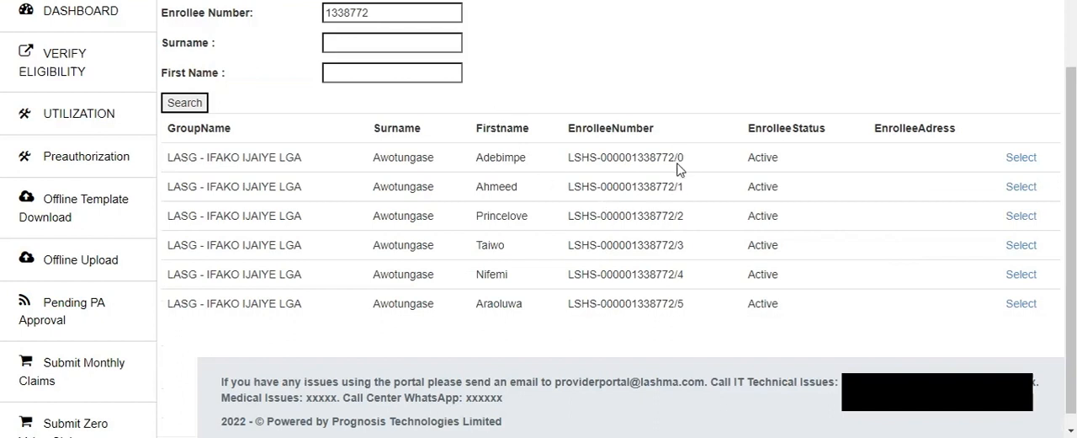
mouse_move(690, 226)
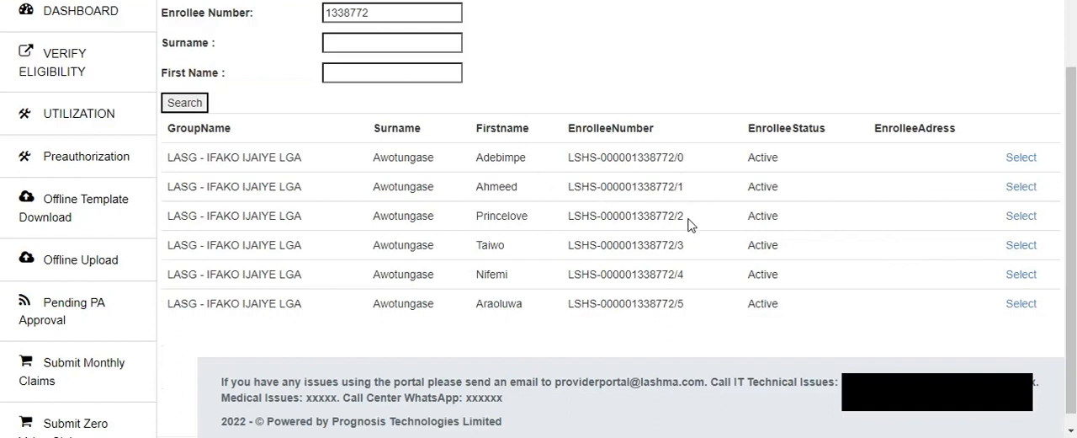
mouse_move(693, 255)
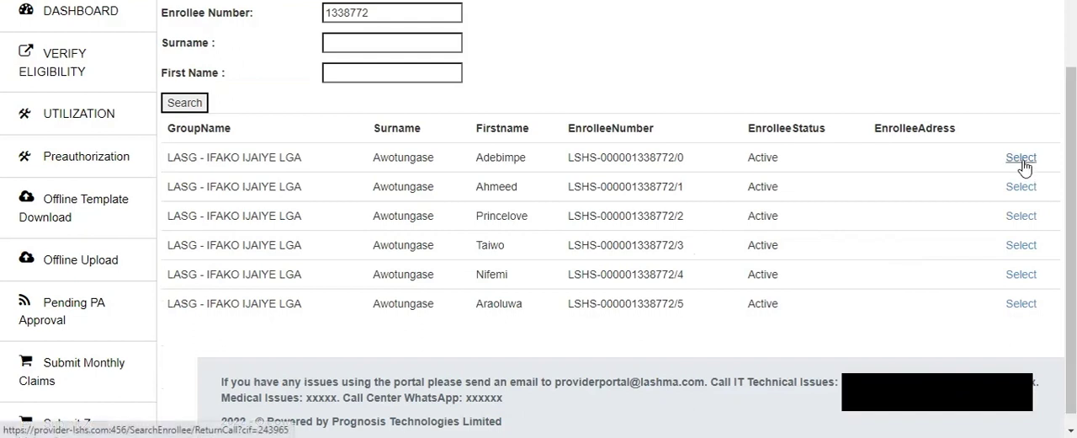
mouse_move(1033, 230)
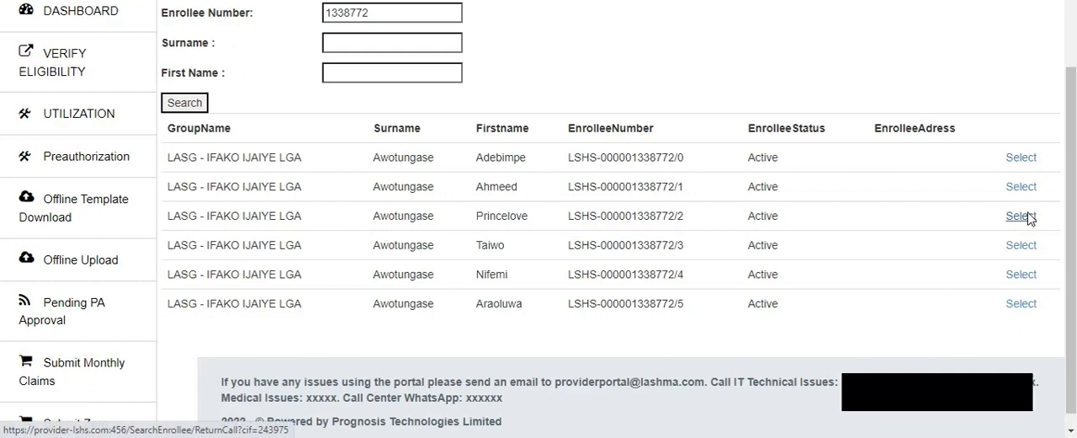
click(1022, 215)
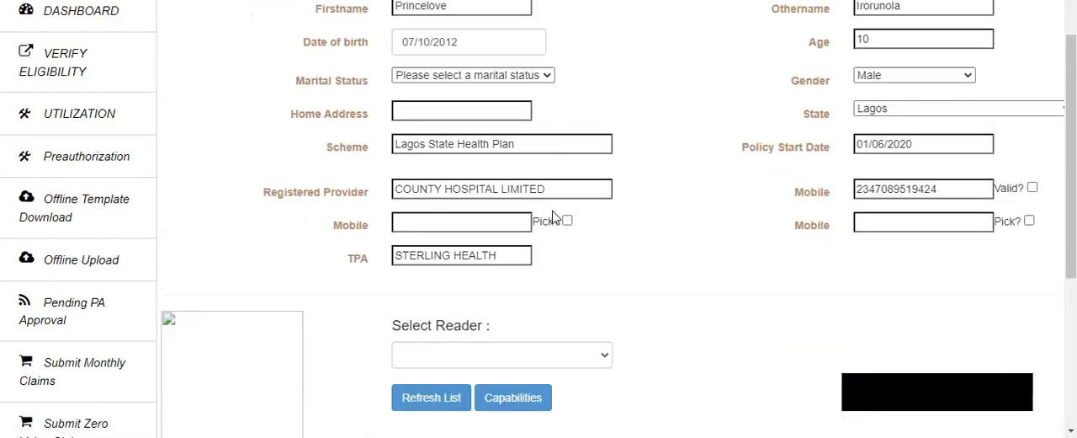
scroll(up, 3)
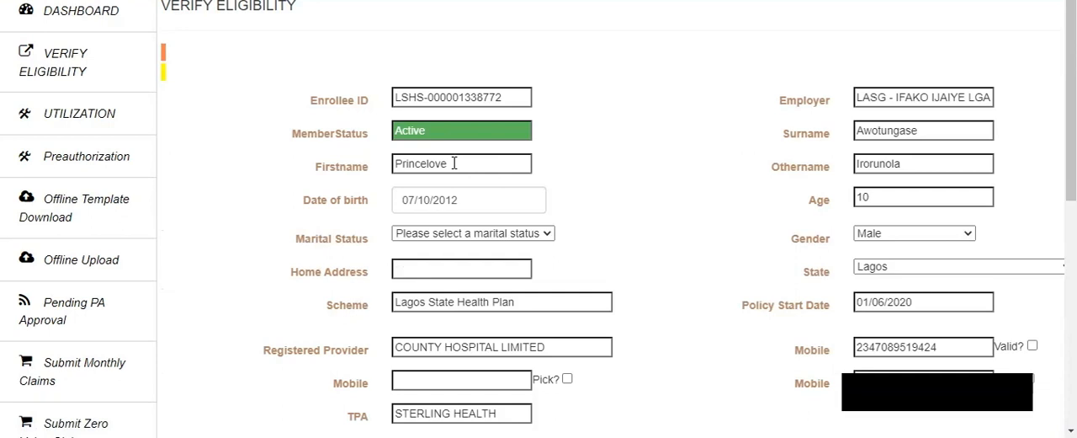
scroll(down, 3)
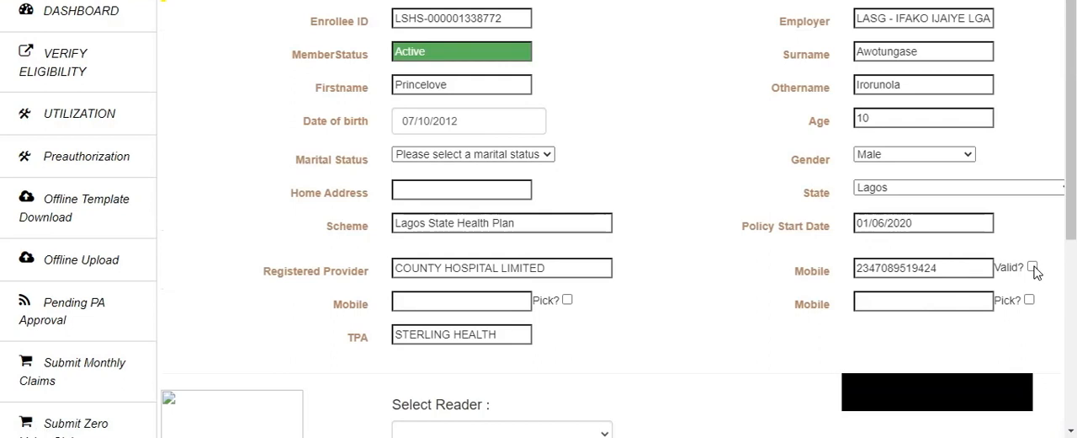
scroll(down, 3)
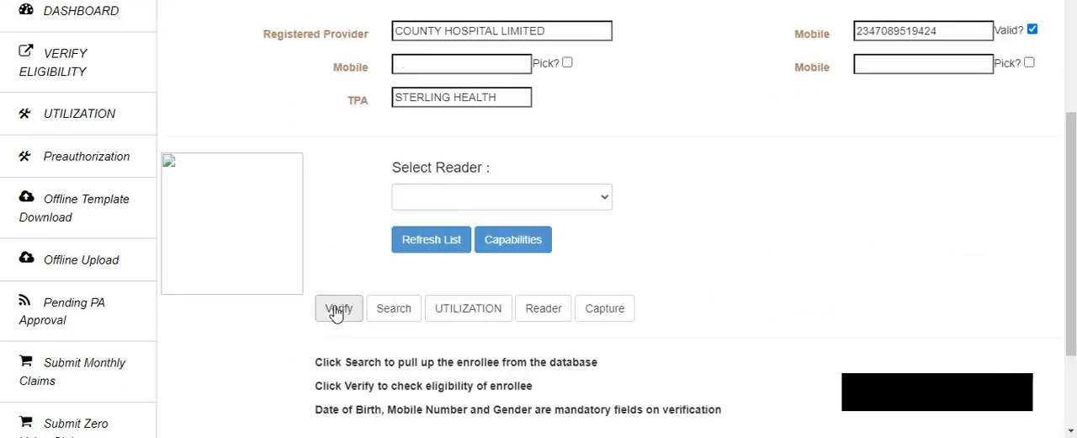
Step: Verify the enrollee's eligibility, returning verification code 8ABCC1 with a valid mobile number
click(338, 306)
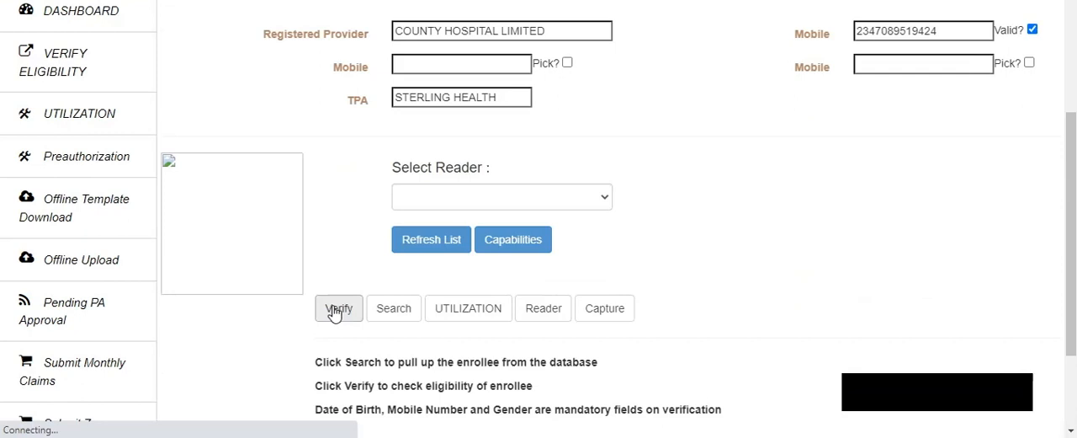
click(338, 308)
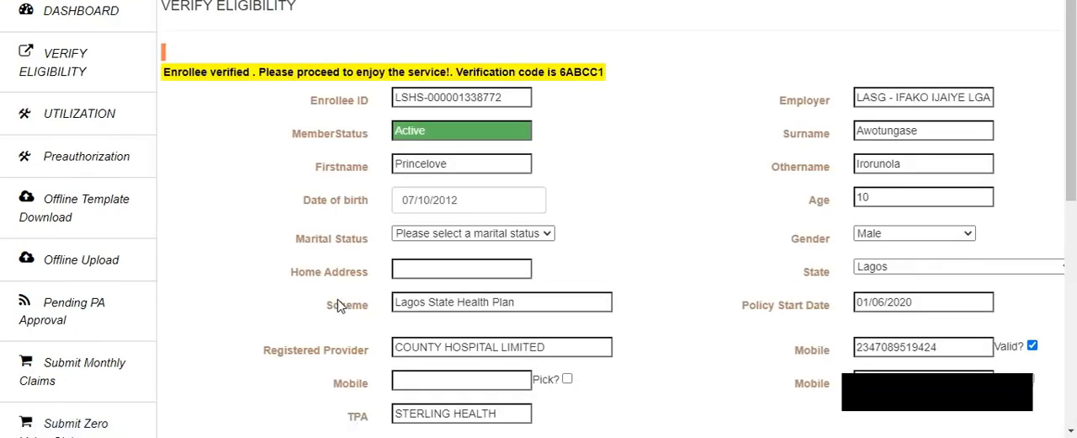
scroll(down, 3)
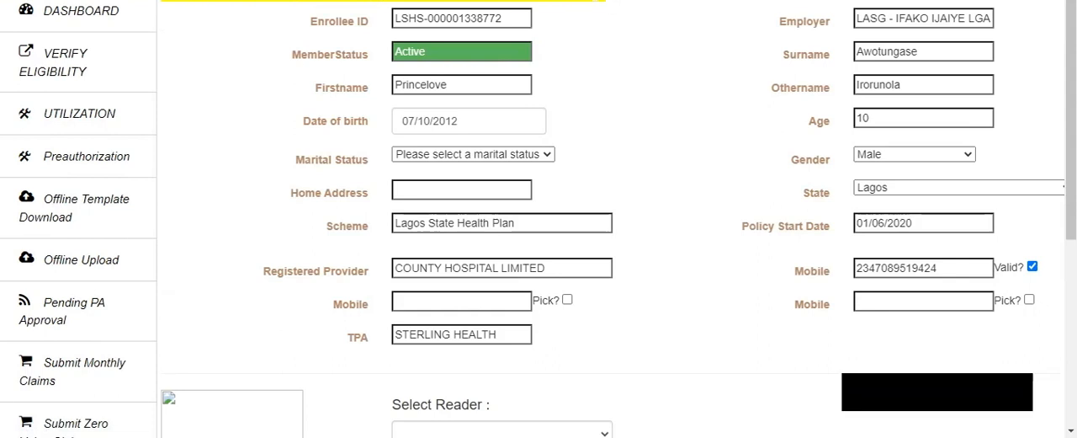
mouse_move(562, 4)
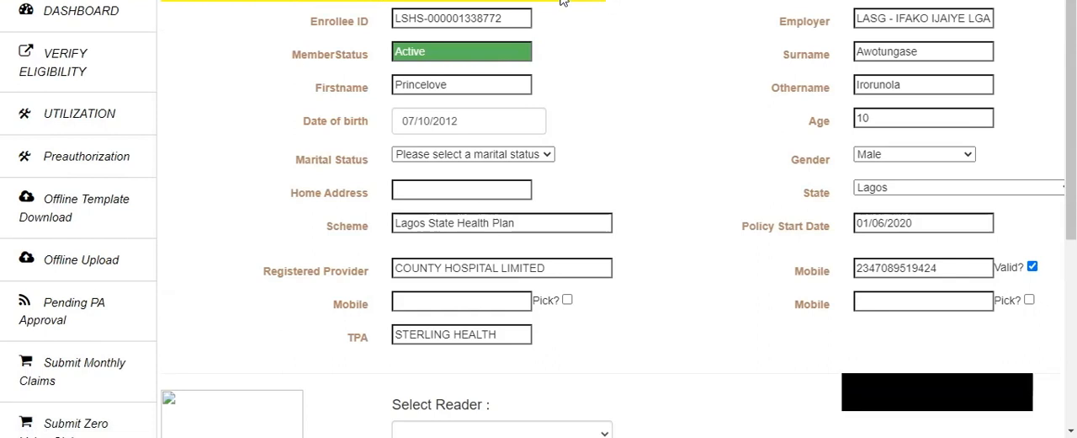
scroll(down, 3)
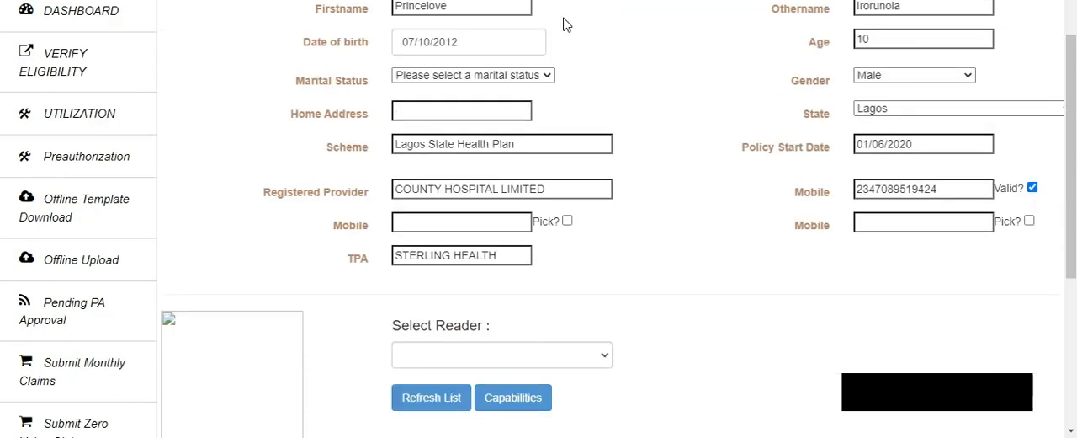
scroll(down, 3)
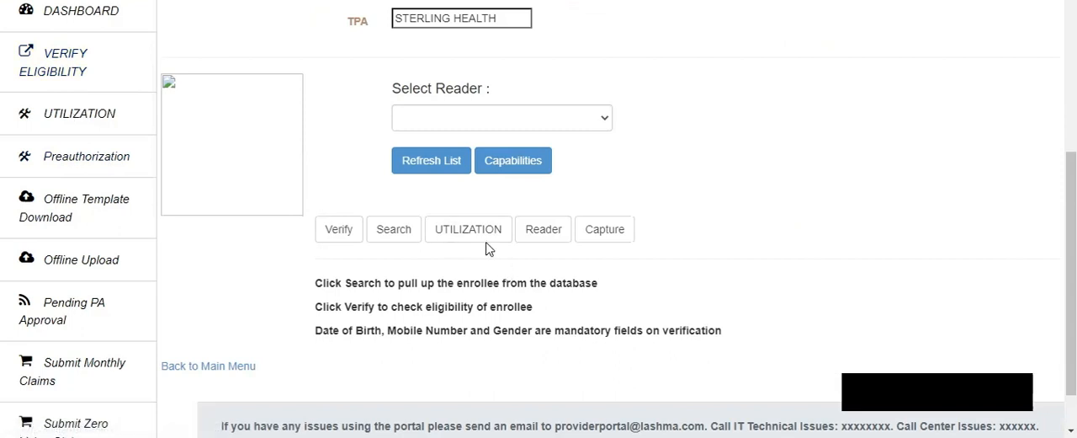
mouse_move(131, 157)
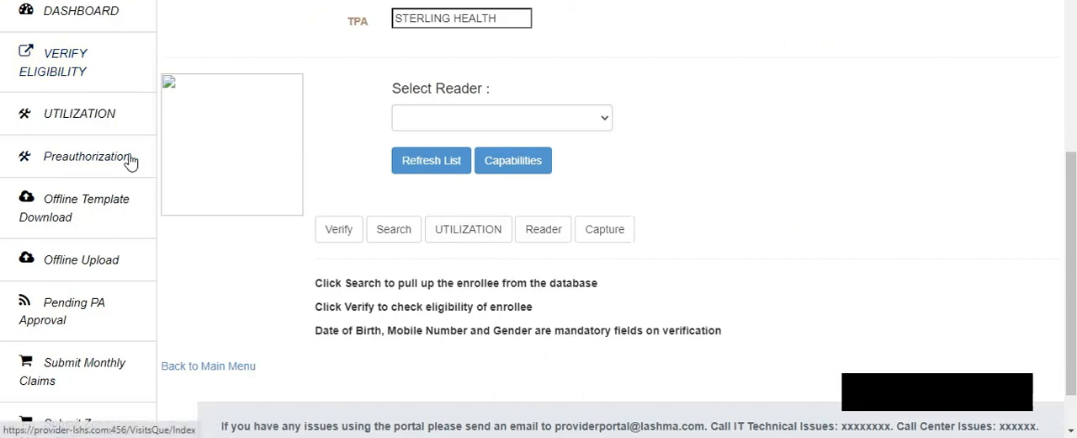
click(77, 113)
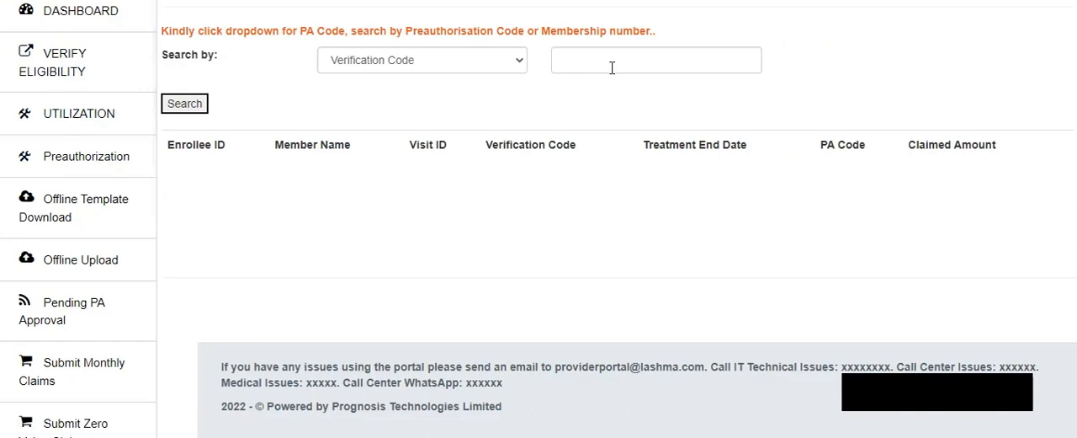
click(657, 61)
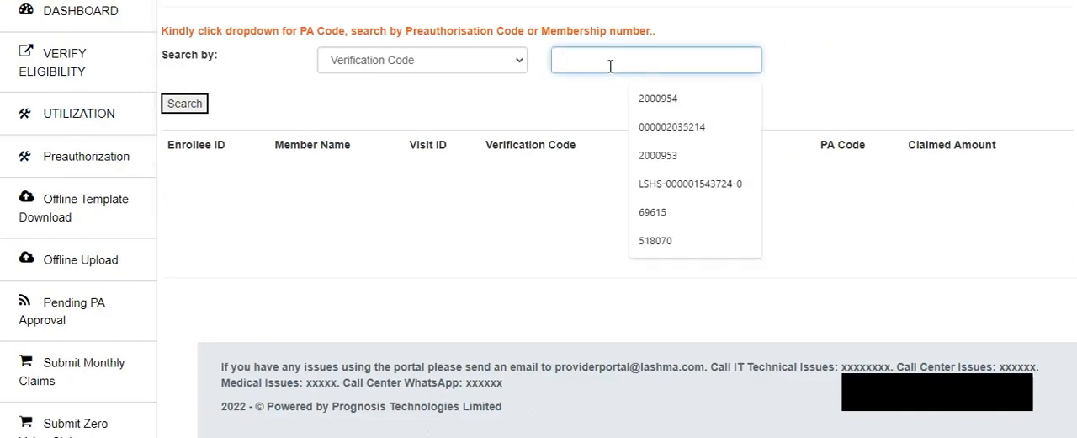
text(6ABCC1)
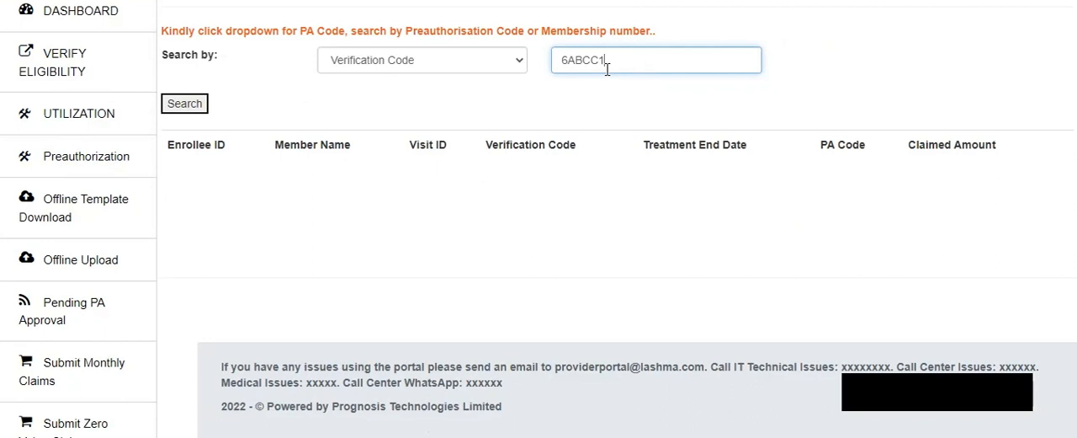
mouse_move(307, 118)
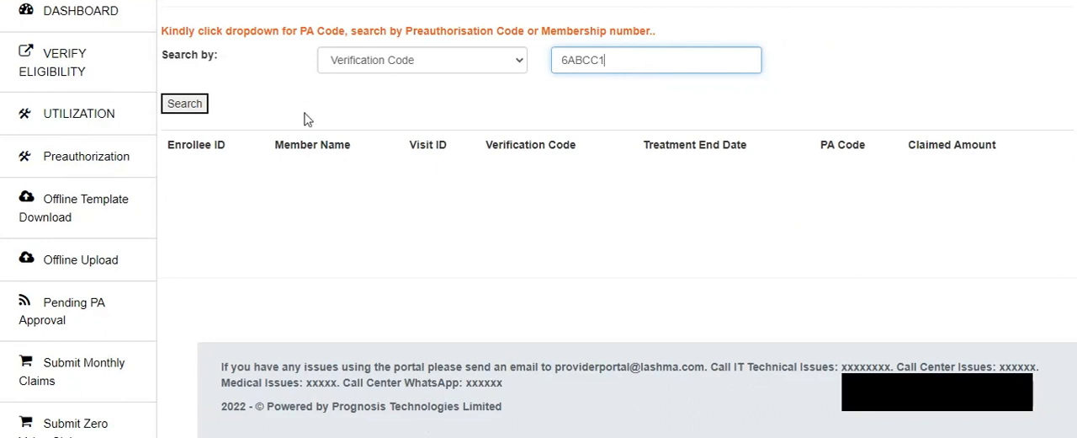
click(185, 102)
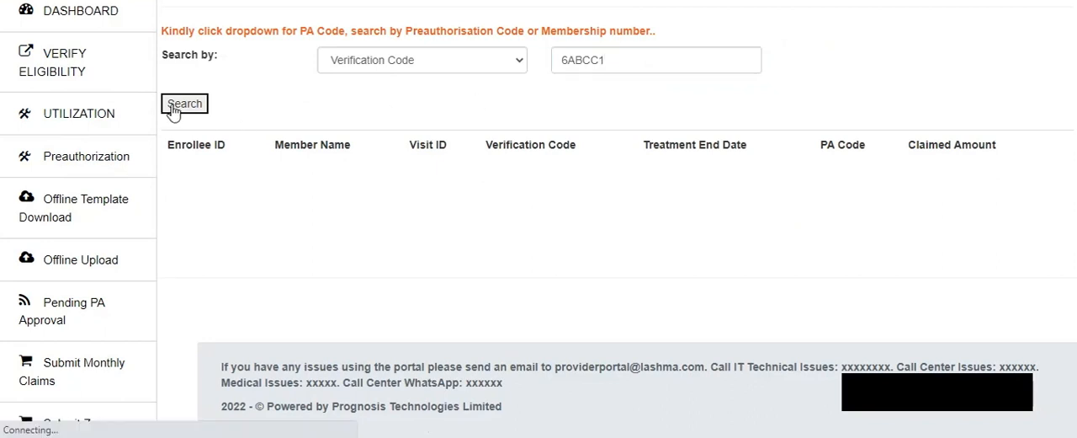
click(185, 102)
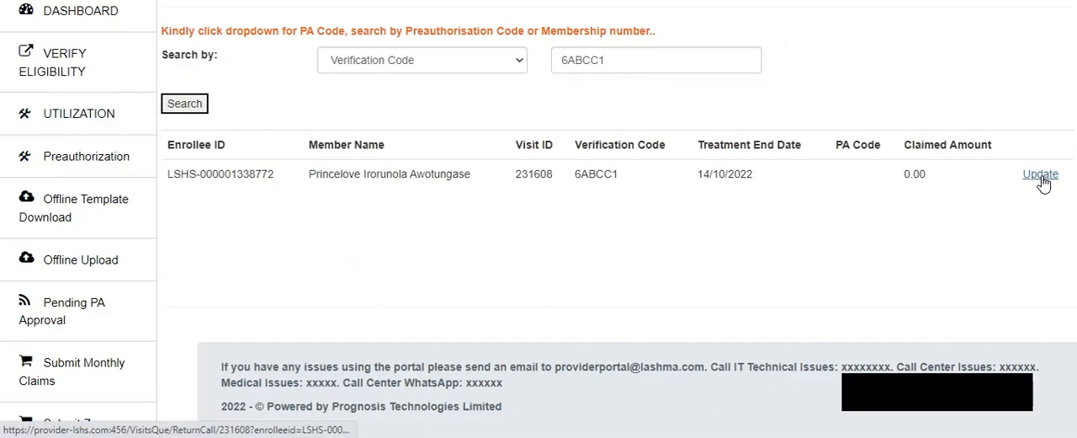
Step: Open the found visit's encounter for update and expand the Diagnosis panel
click(1040, 175)
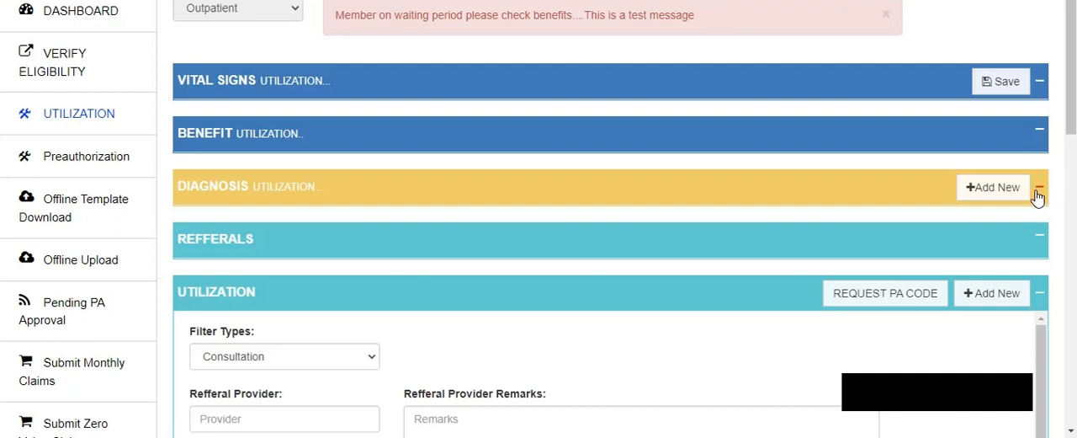
click(1040, 186)
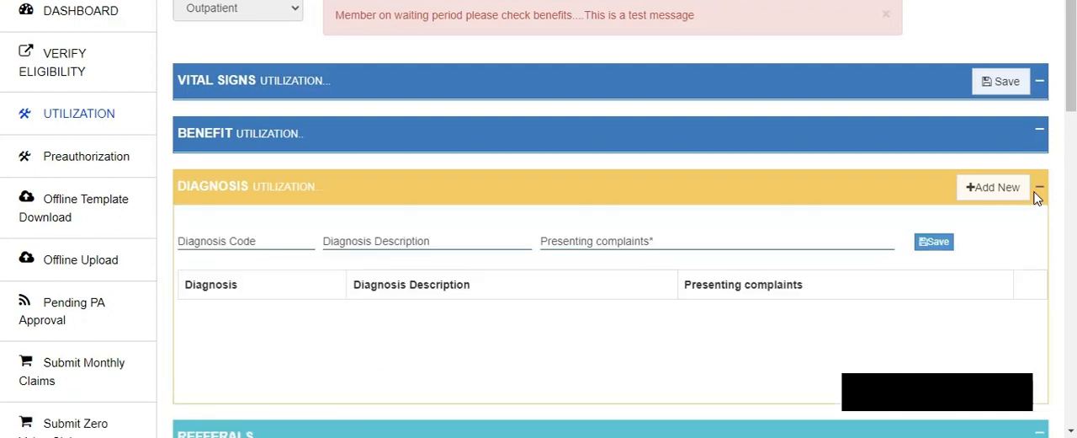
mouse_move(636, 269)
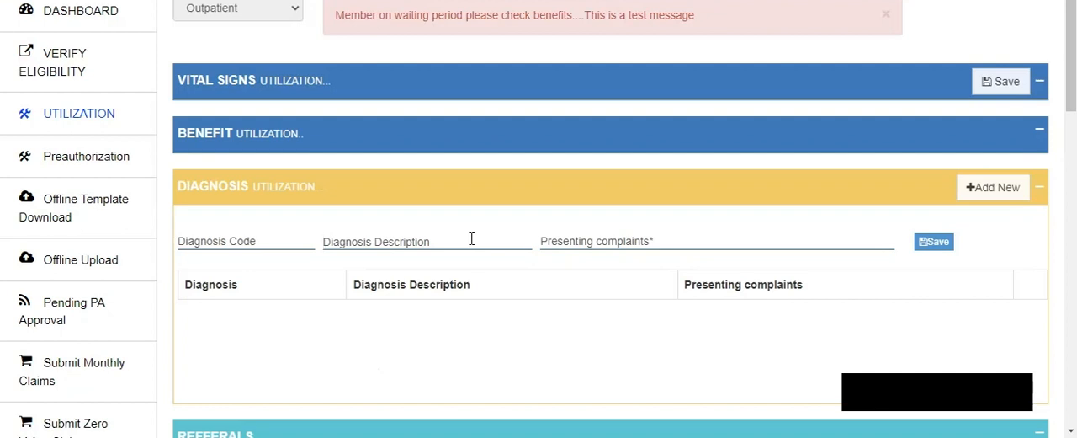
Step: Record and save diagnosis K02.9 Dental caries, unspecified on the encounter
text(Dental c)
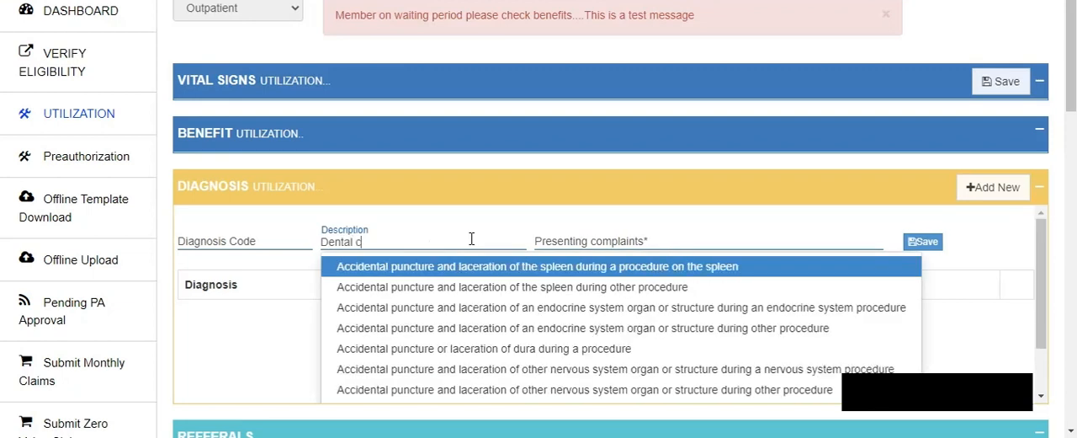
text(aries)
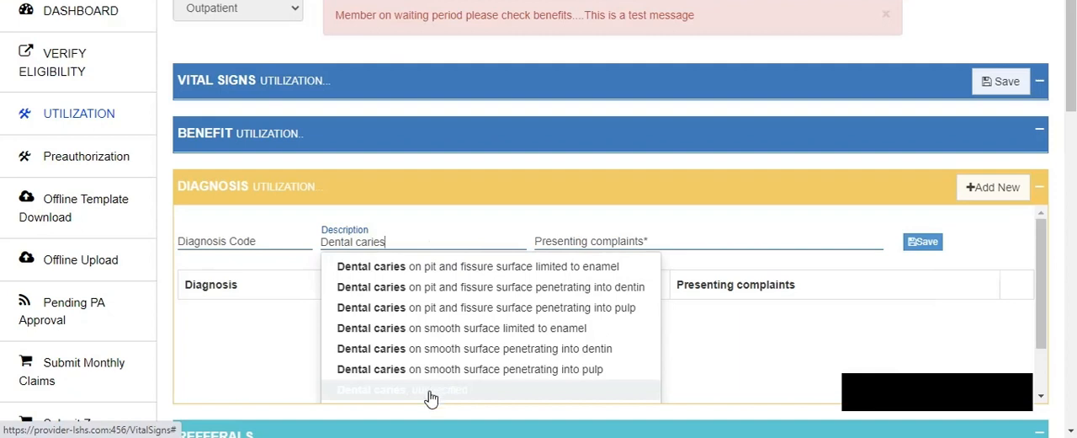
mouse_move(461, 399)
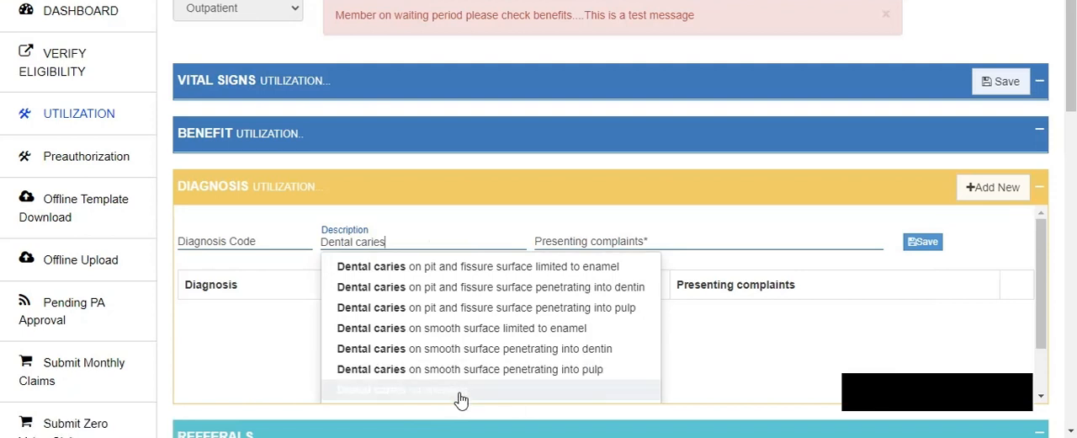
click(461, 390)
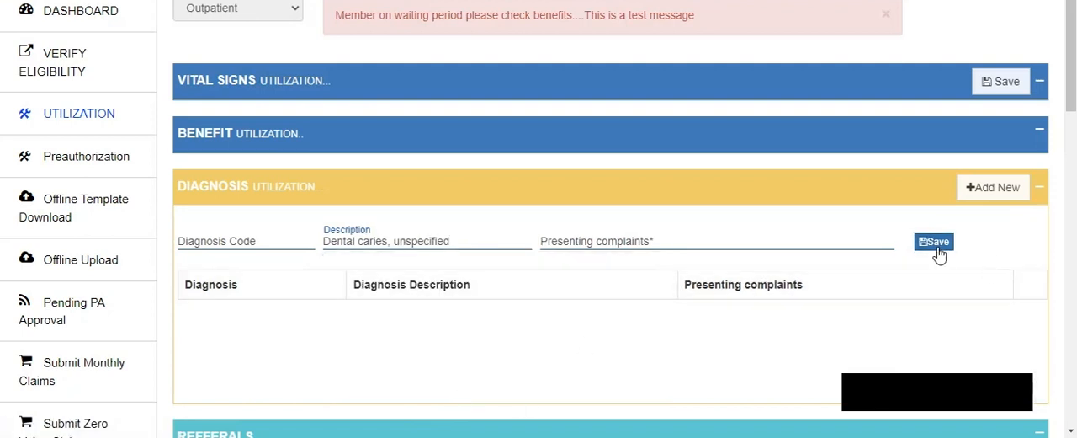
click(933, 242)
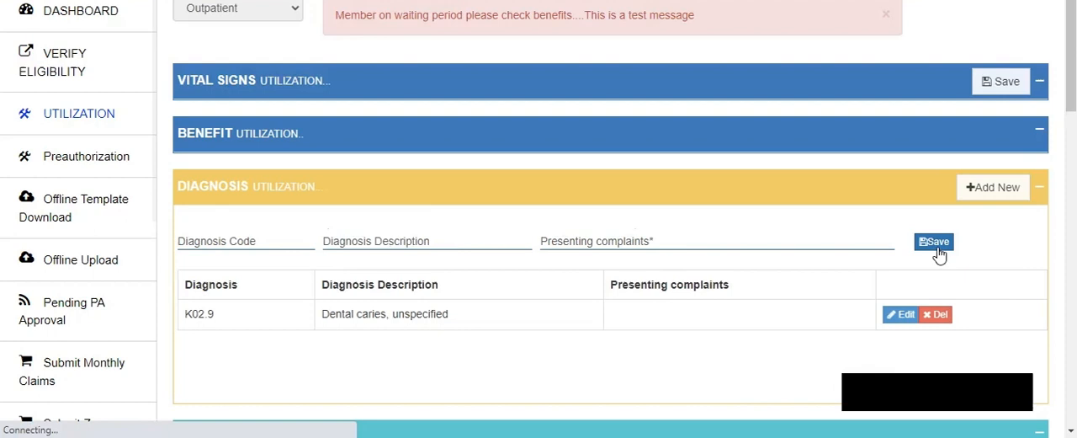
scroll(down, 3)
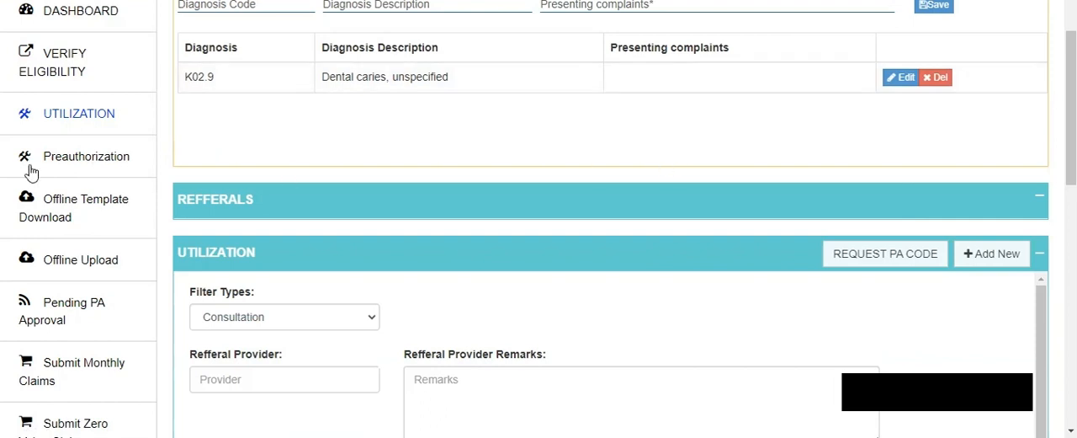
scroll(down, 3)
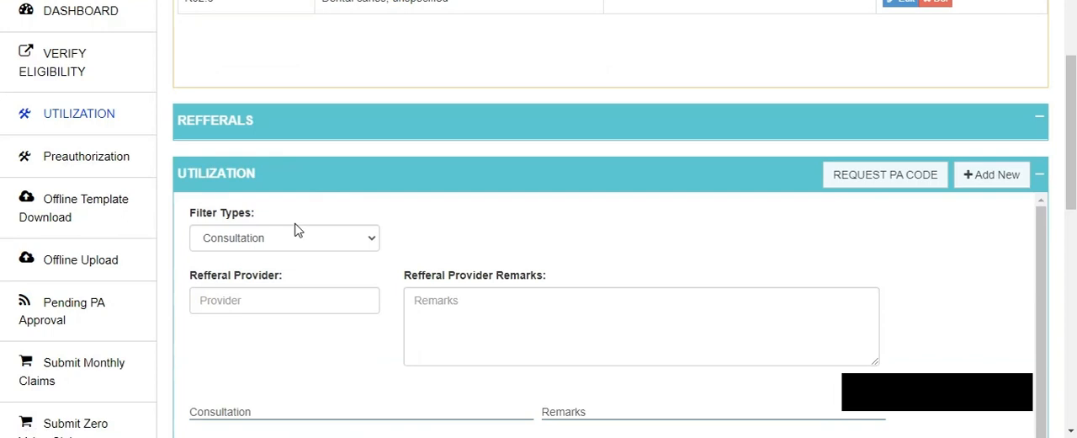
mouse_move(301, 242)
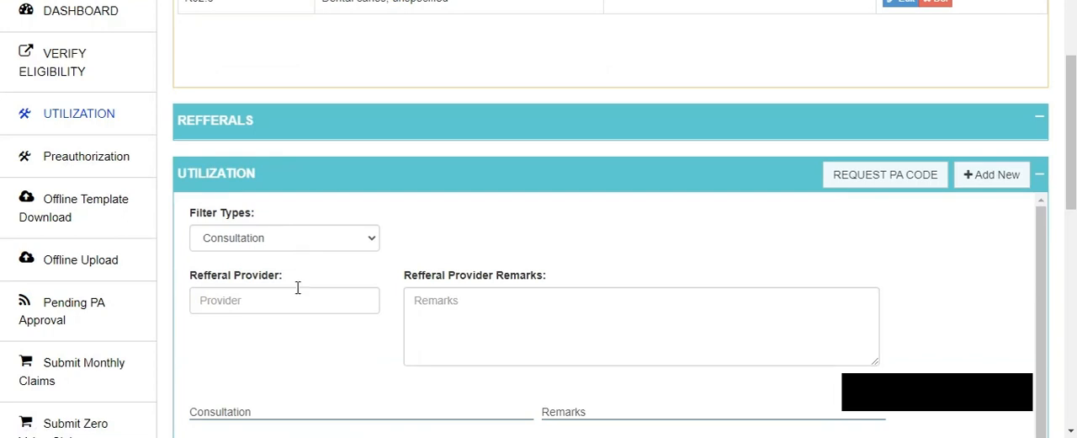
Step: Choose IFAKO PRIMARY HEALTHCARE CENTRE from the 'ifako' referral provider suggestions
scroll(down, 3)
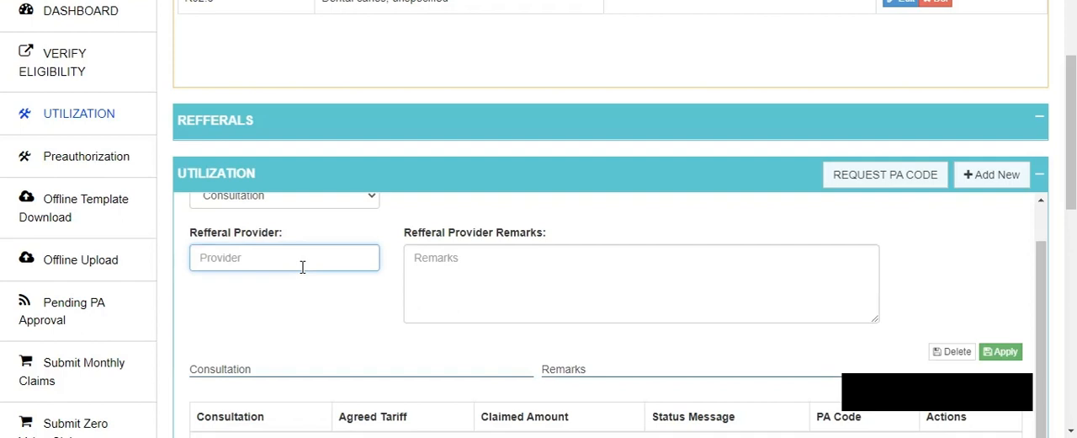
text(ore)
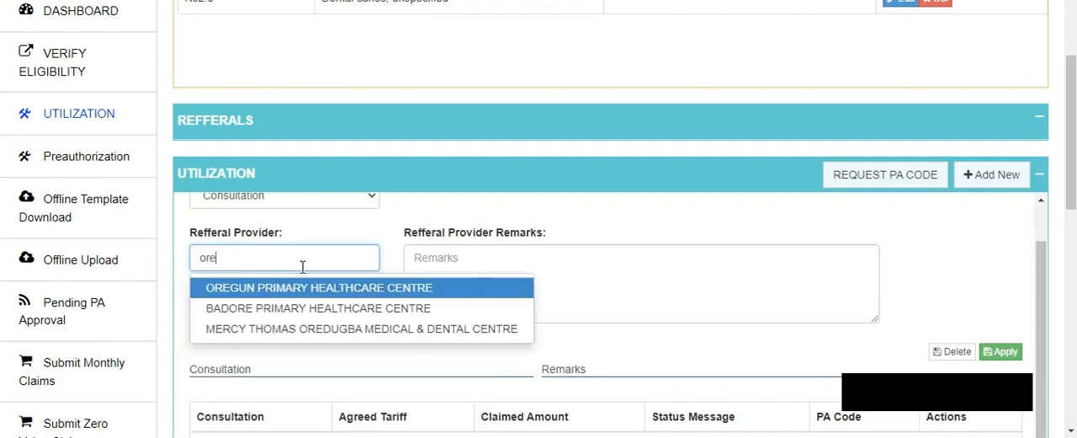
text(d)
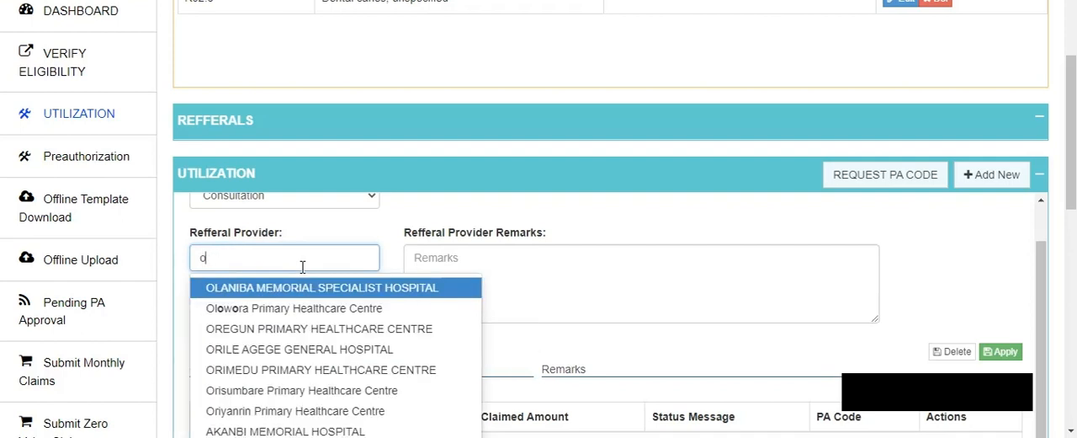
text(ifako)
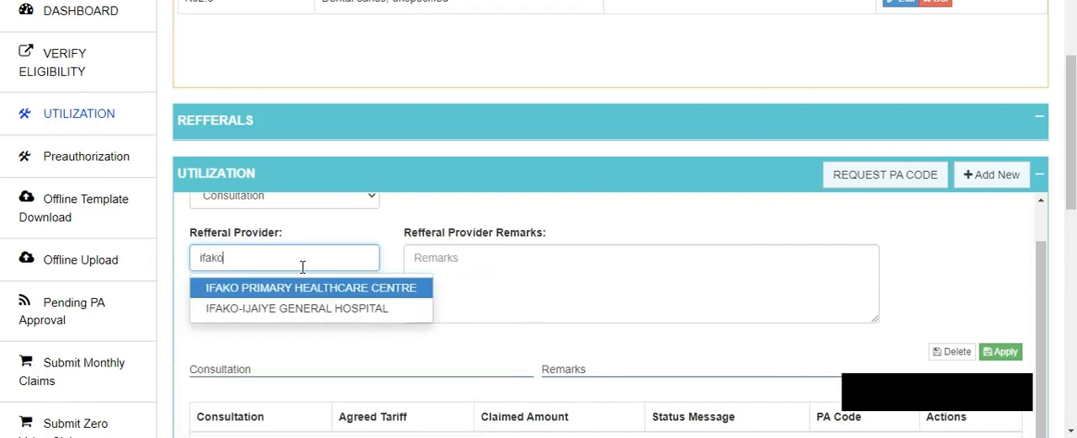
click(310, 287)
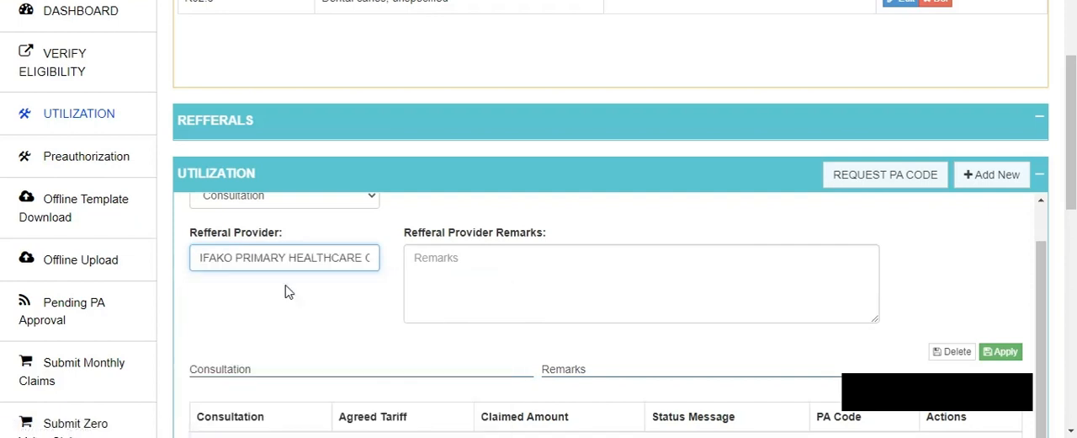
scroll(down, 3)
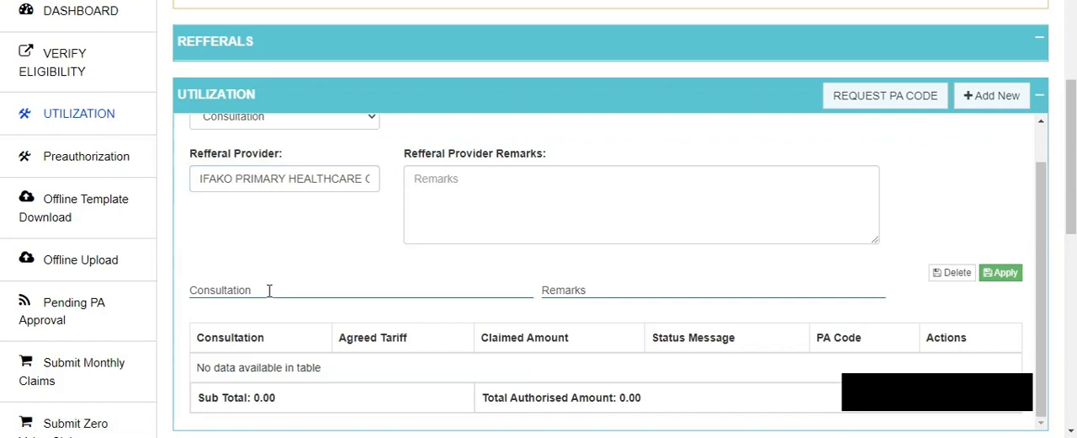
Step: Apply Dental Consult as a consultation service, claimed amount 1000, requiring preauthorisation
text(dent)
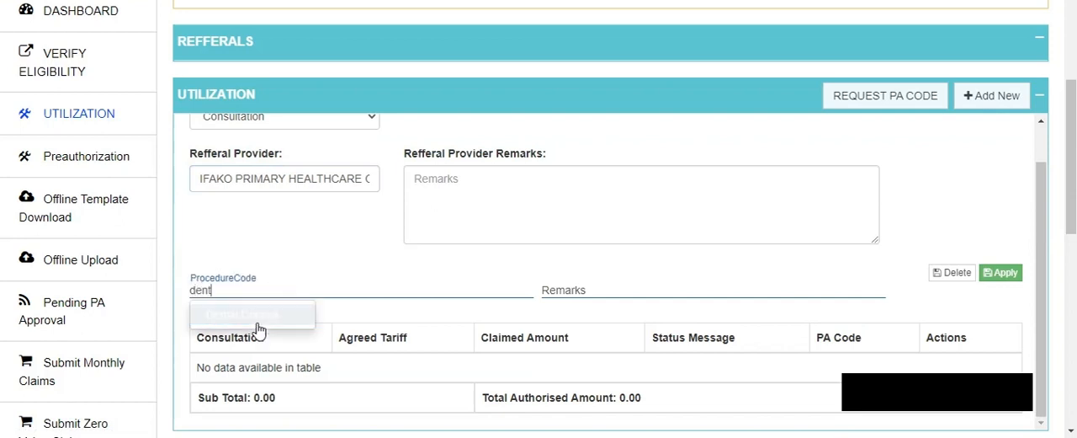
click(252, 314)
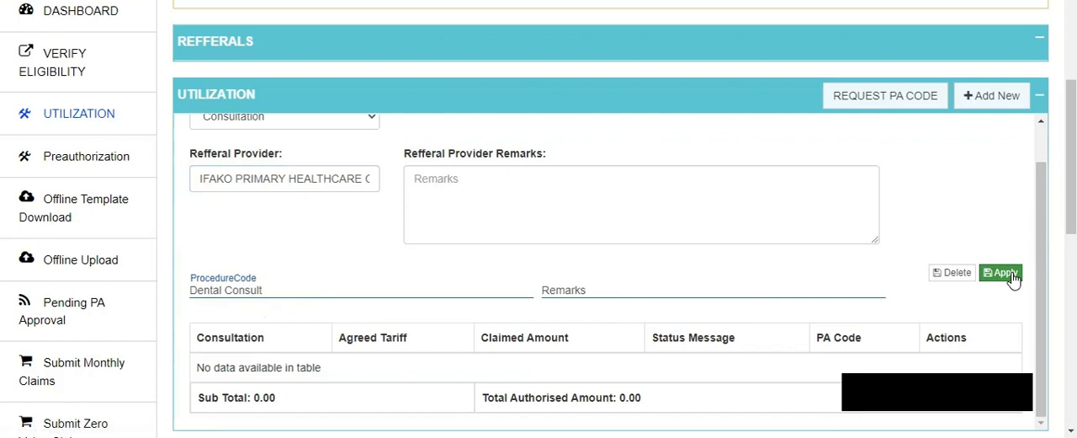
click(1000, 273)
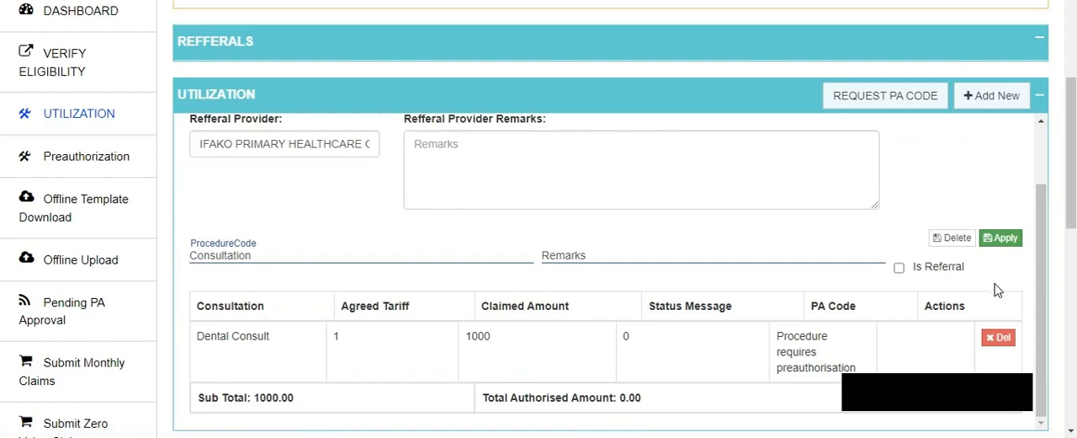
mouse_move(956, 225)
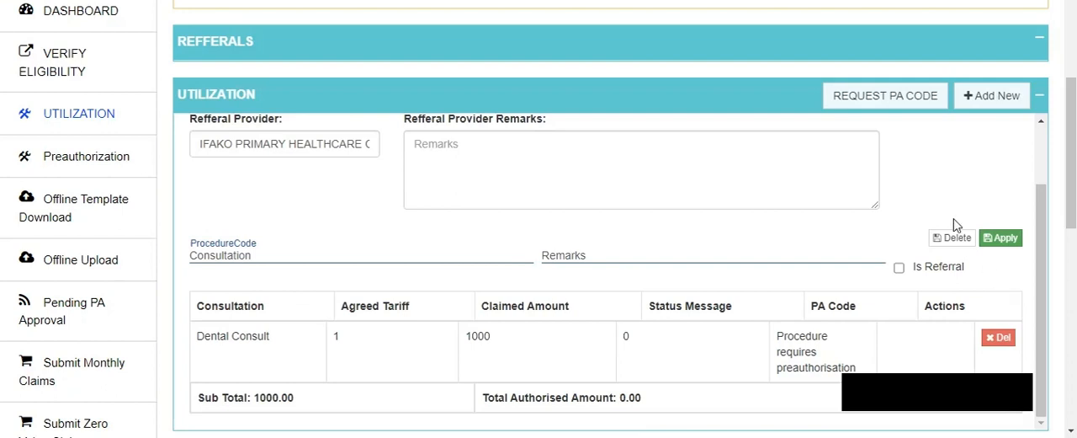
Step: Request and confirm a PA code for the Dental Consult referral line
click(884, 94)
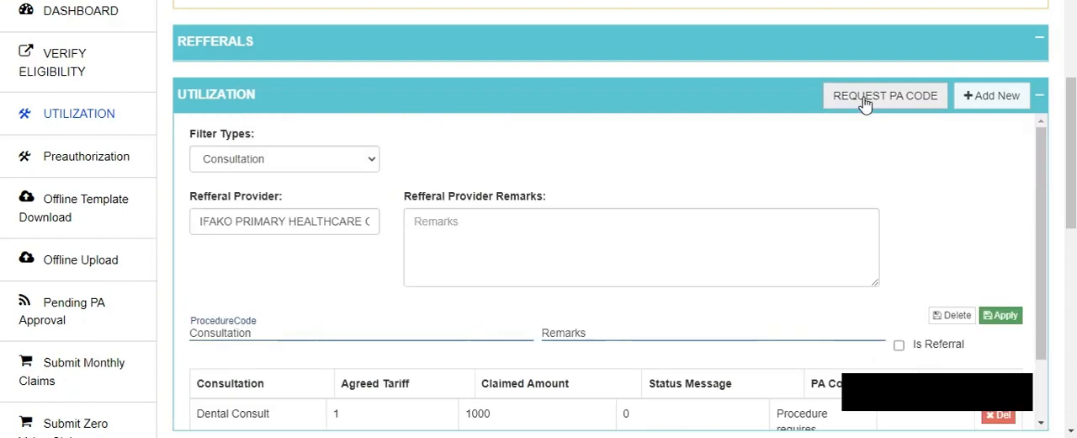
mouse_move(855, 138)
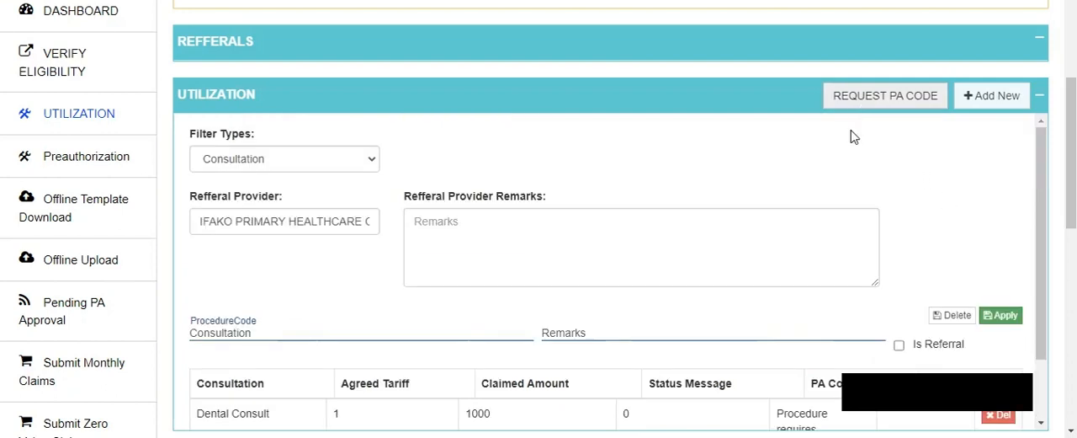
click(542, 246)
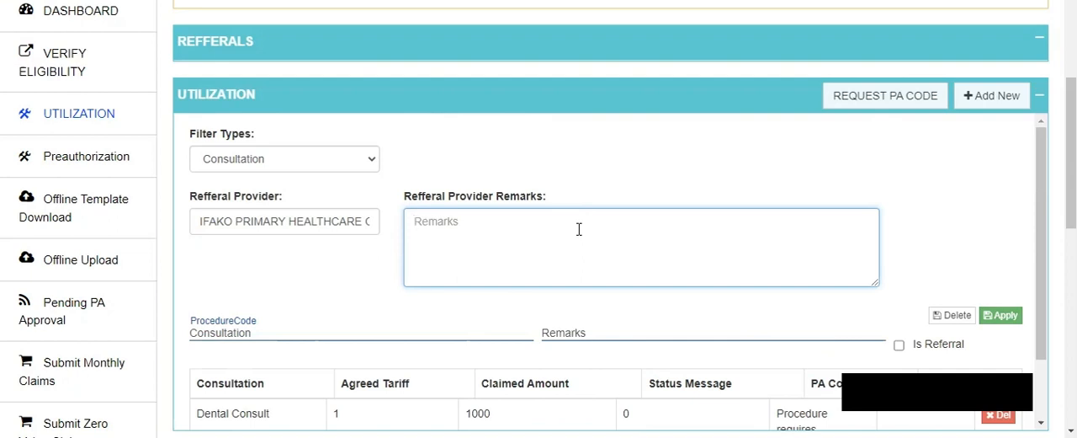
mouse_move(590, 209)
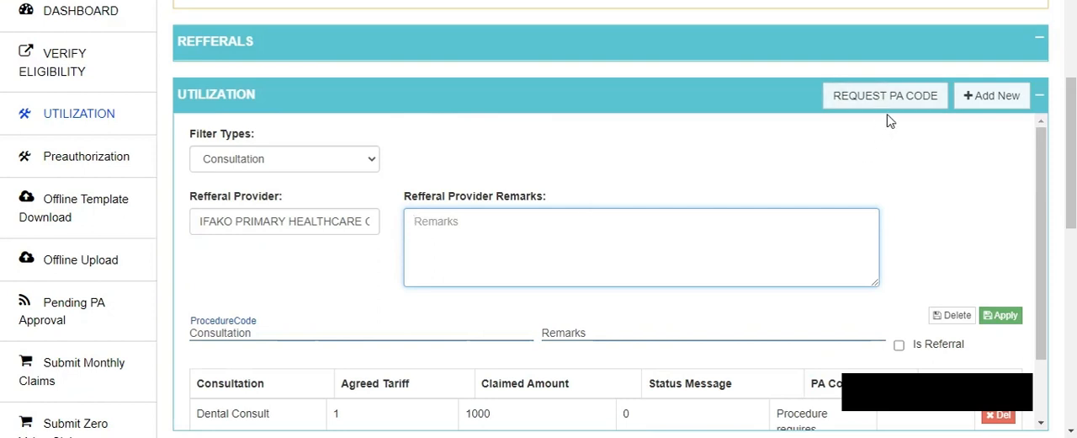
click(885, 94)
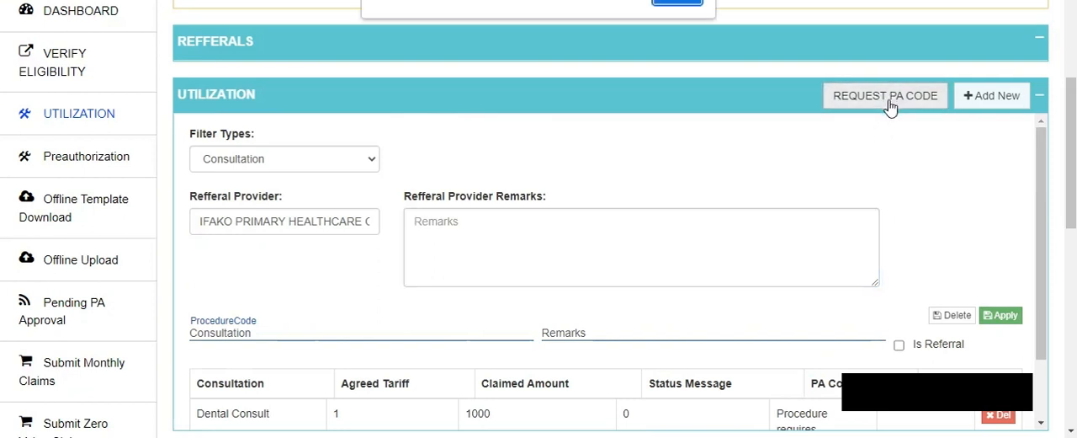
mouse_move(430, 7)
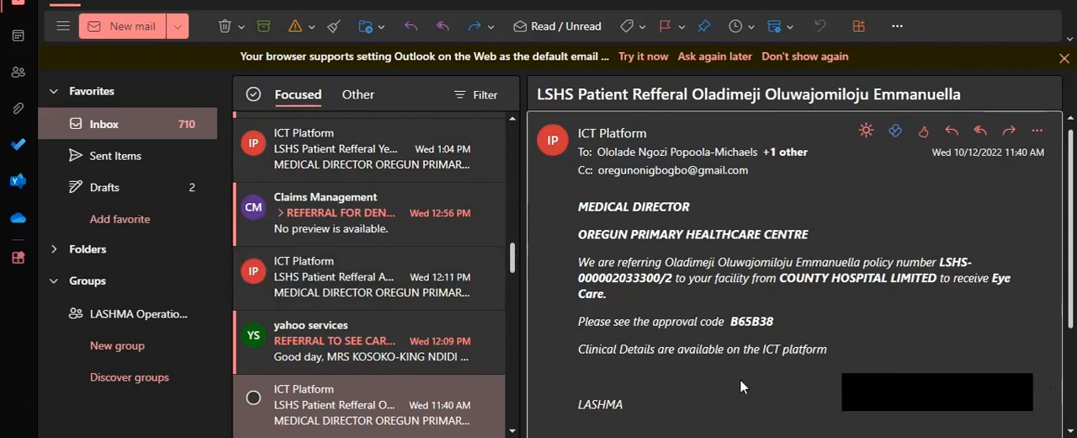
mouse_move(798, 346)
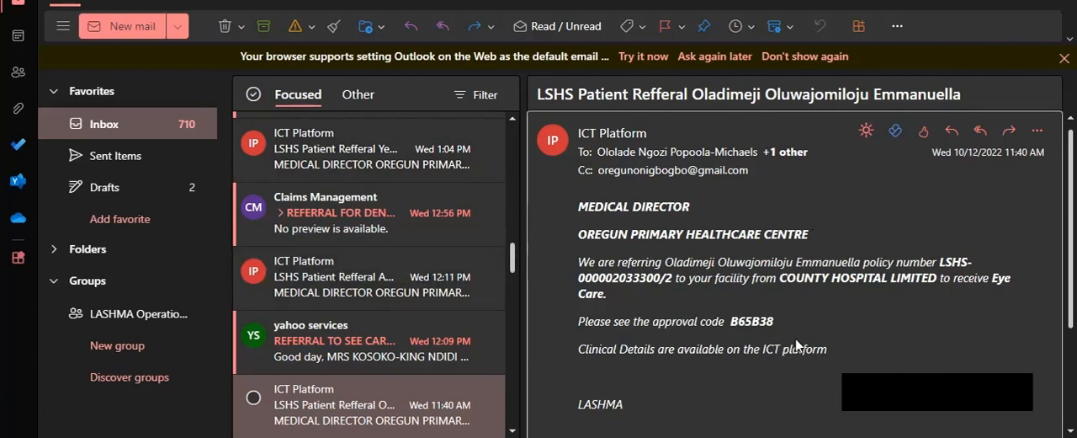
mouse_move(725, 335)
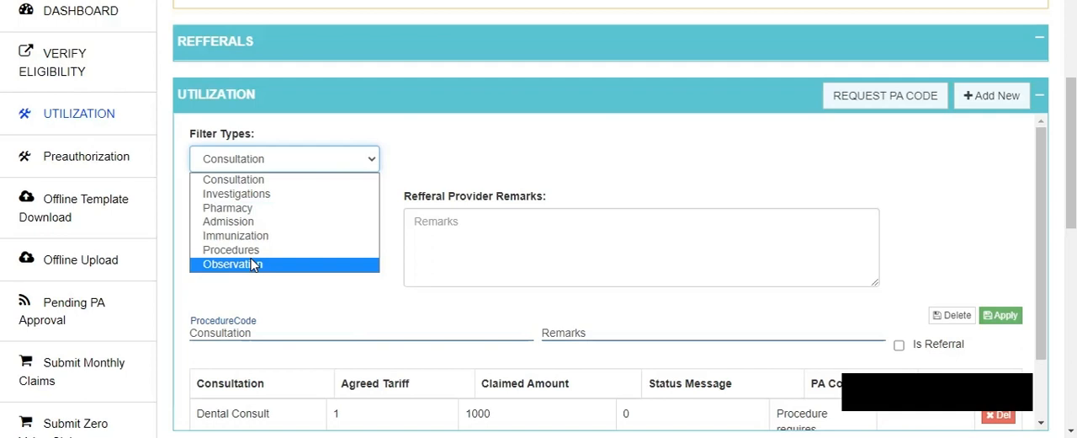
Step: Filter services to Procedures and pick Caesarean section from the 'caes' matches
click(232, 249)
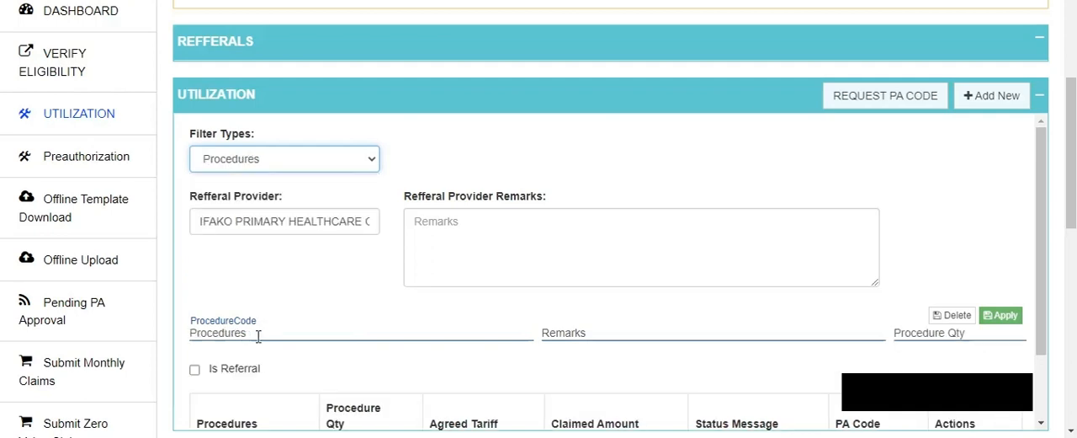
text(caes)
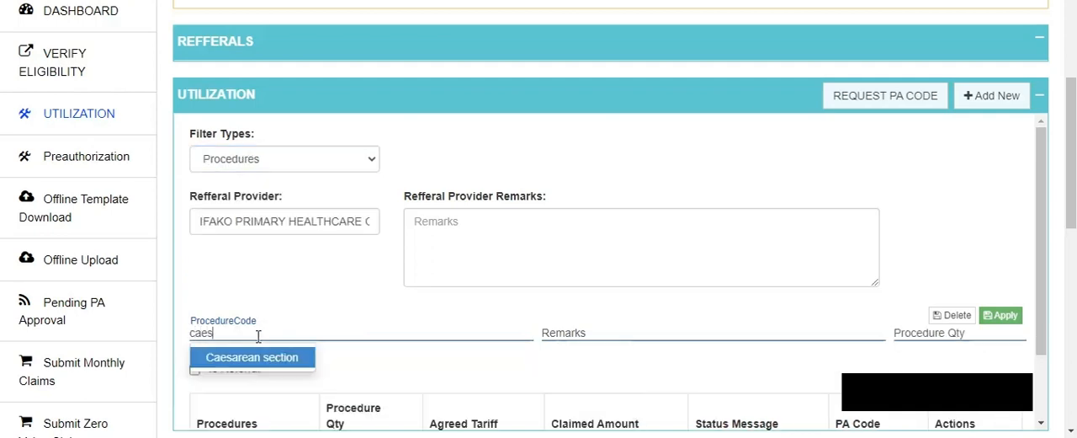
click(252, 357)
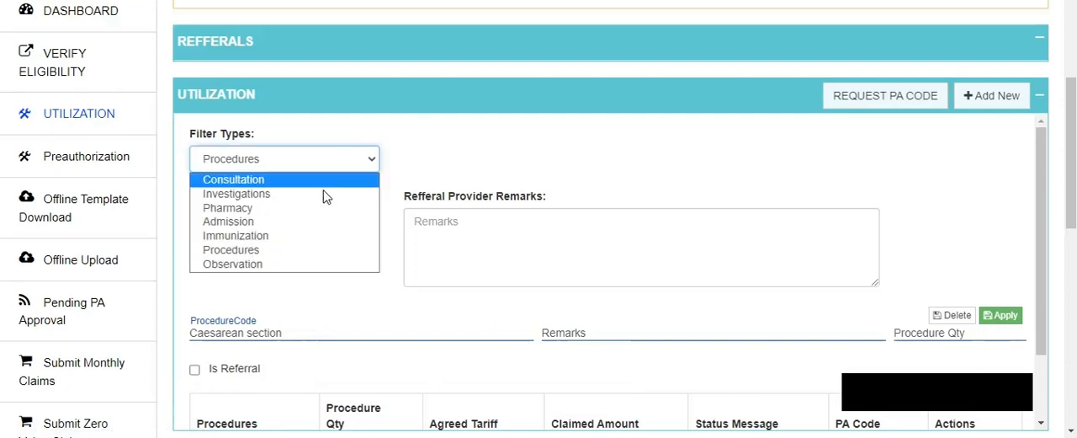
mouse_move(320, 194)
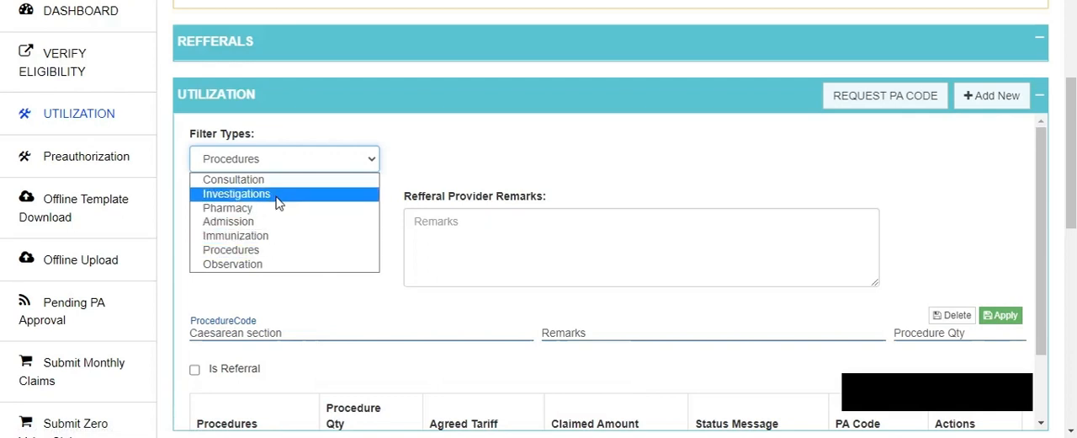
Step: Filter services to Investigations and pick Thorax (Chest Xray) from the 'ches' matches
click(236, 193)
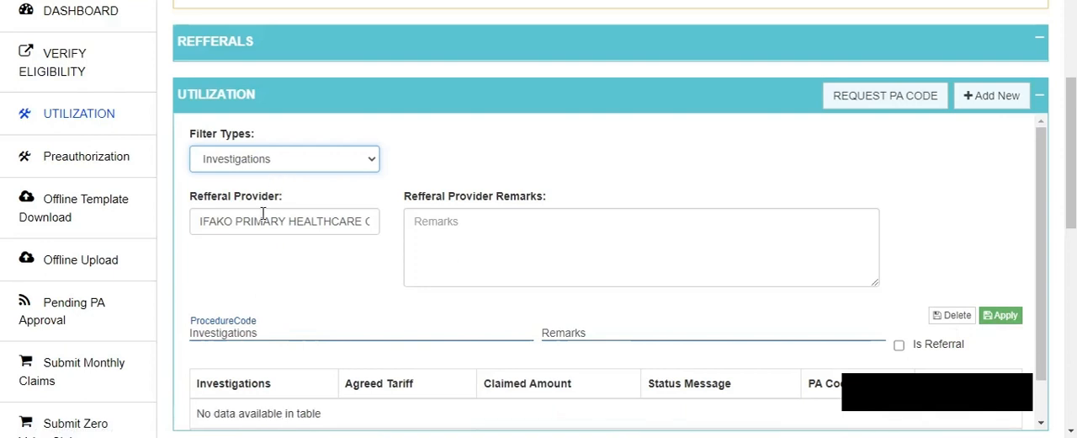
text(ches)
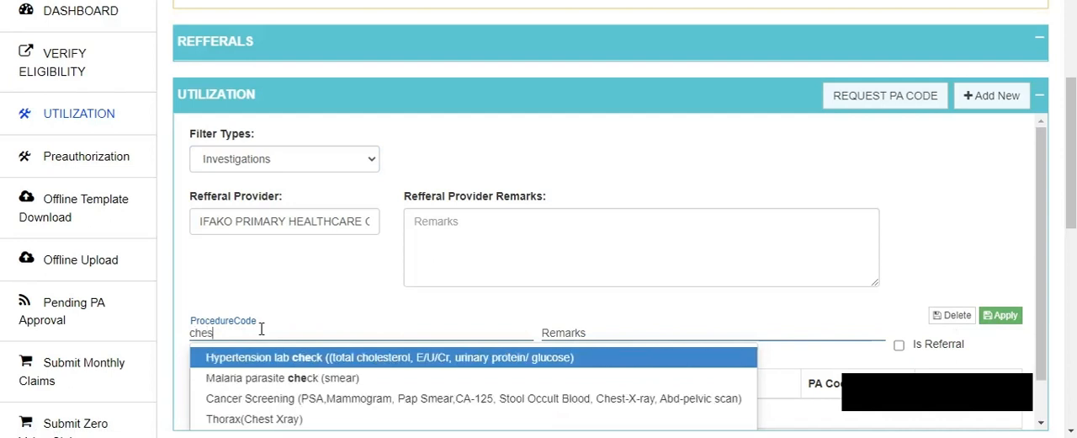
click(254, 417)
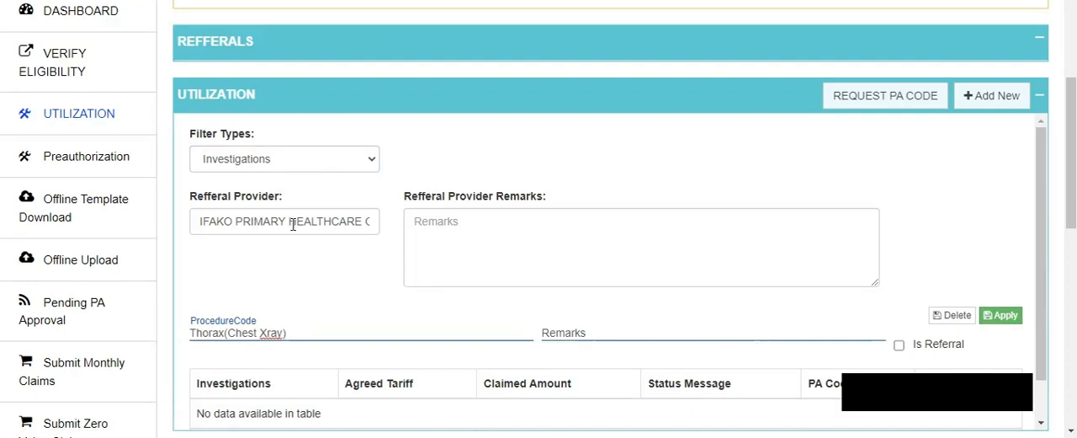
mouse_move(884, 94)
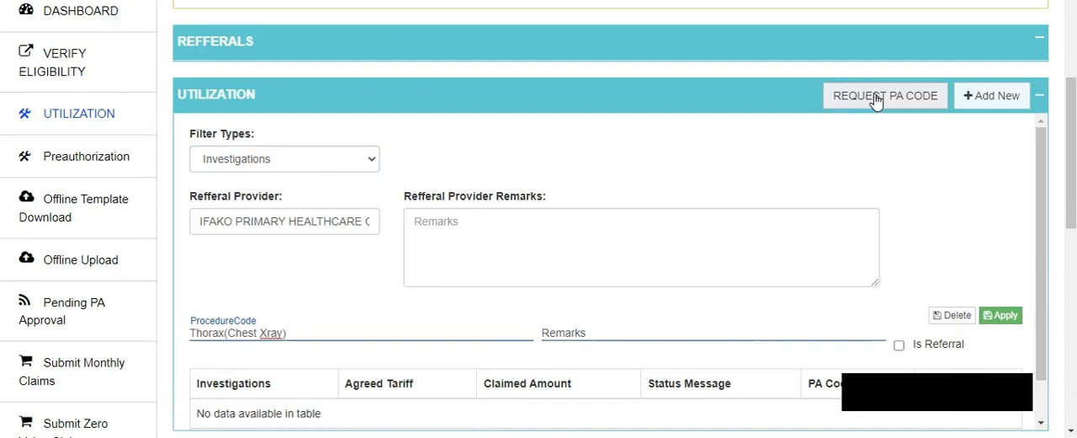